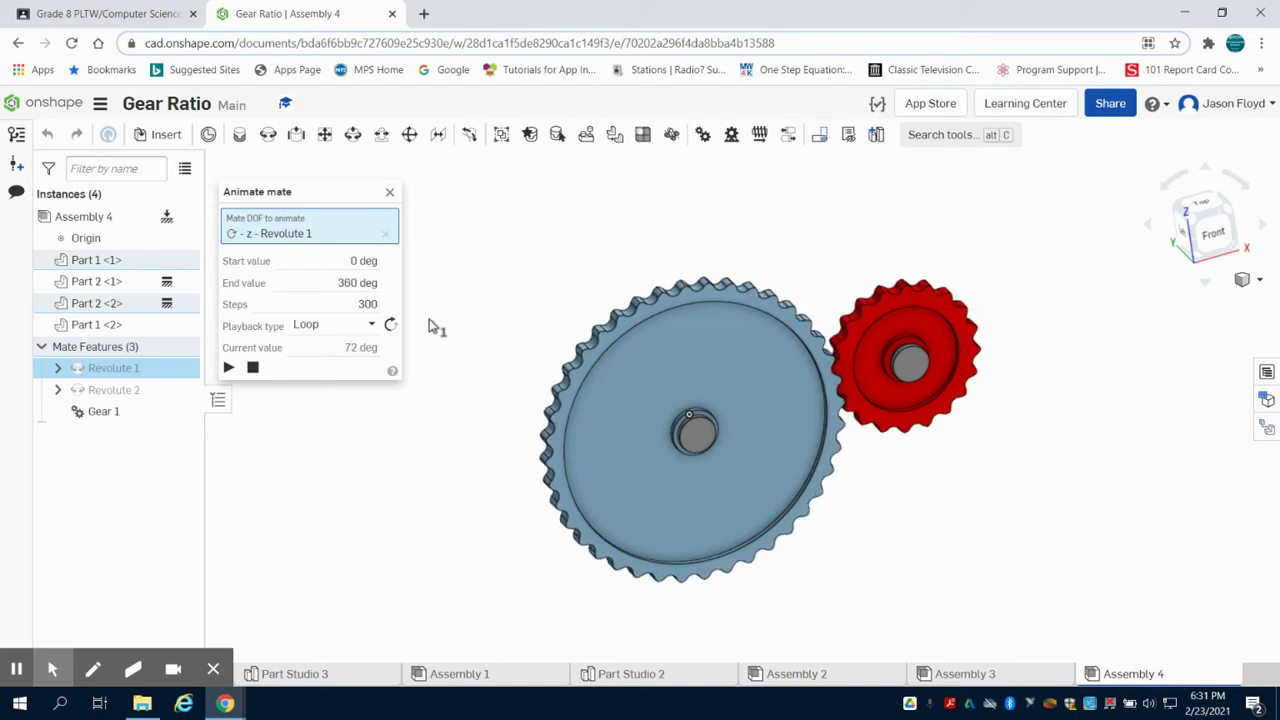
- Stop the Revolute 1 mate animation and dismiss its panel, leaving the two meshed gears
{"action": "left_click", "coordinate": [228, 368]}
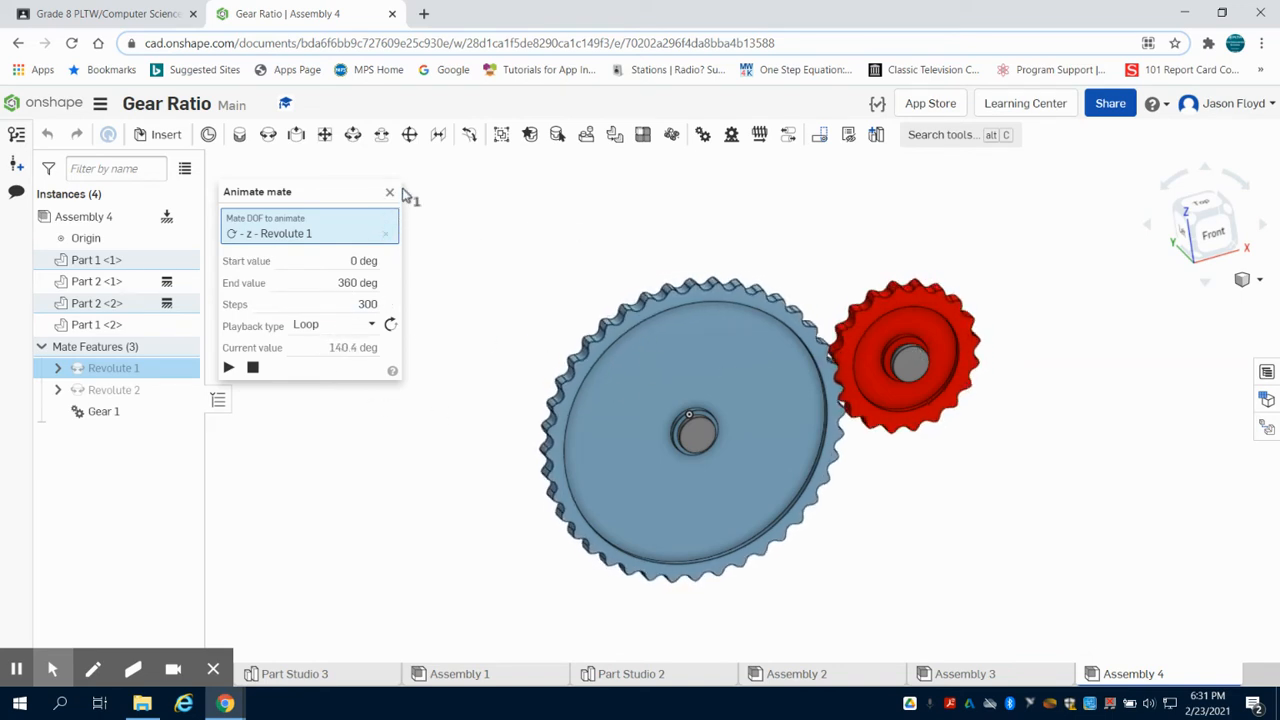
{"action": "left_click", "coordinate": [390, 192]}
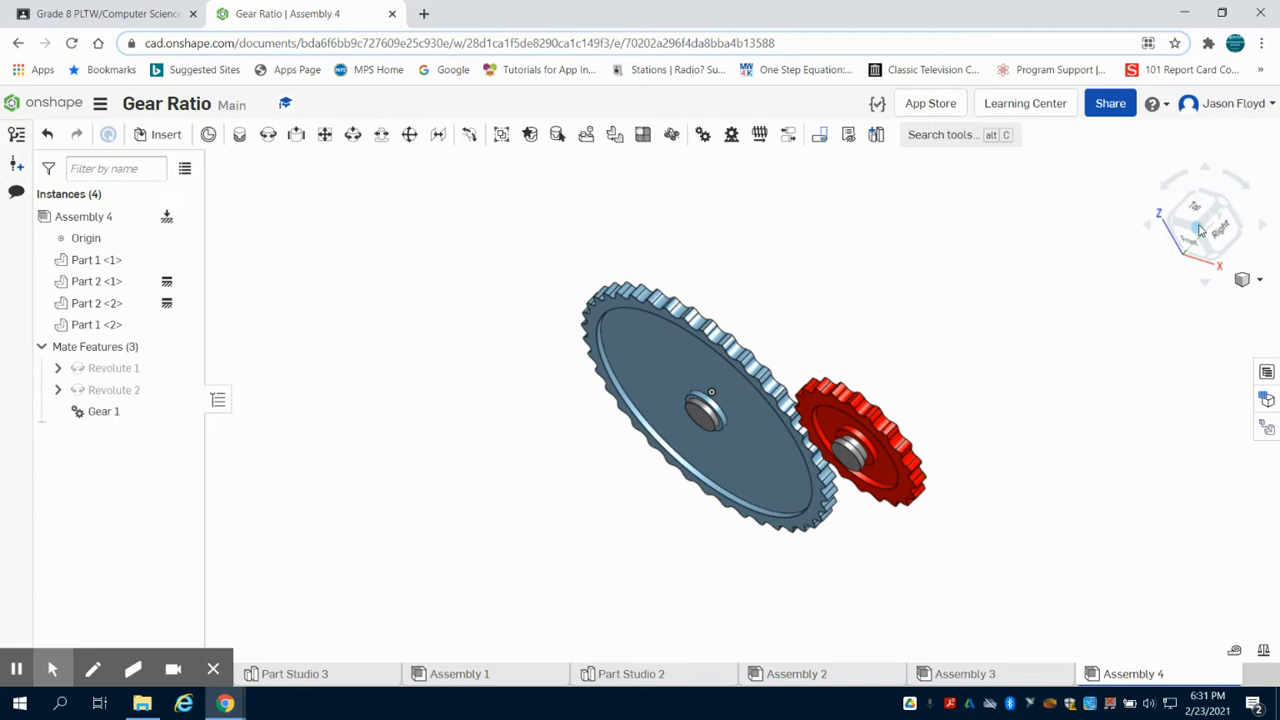
- Insert Part 1 and Part 2 from Part Studio 1 as the third gear and begin Revolute 3 between them
{"action": "left_click", "coordinate": [166, 136]}
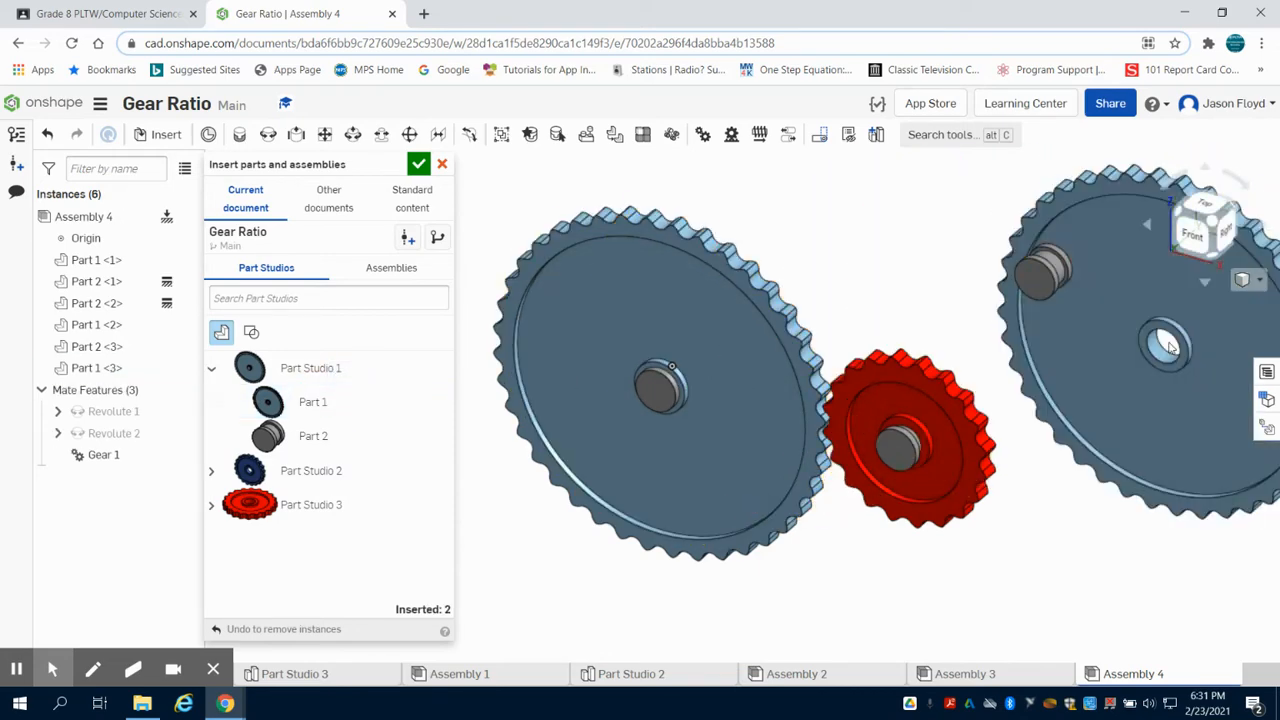
{"action": "left_click", "coordinate": [418, 164]}
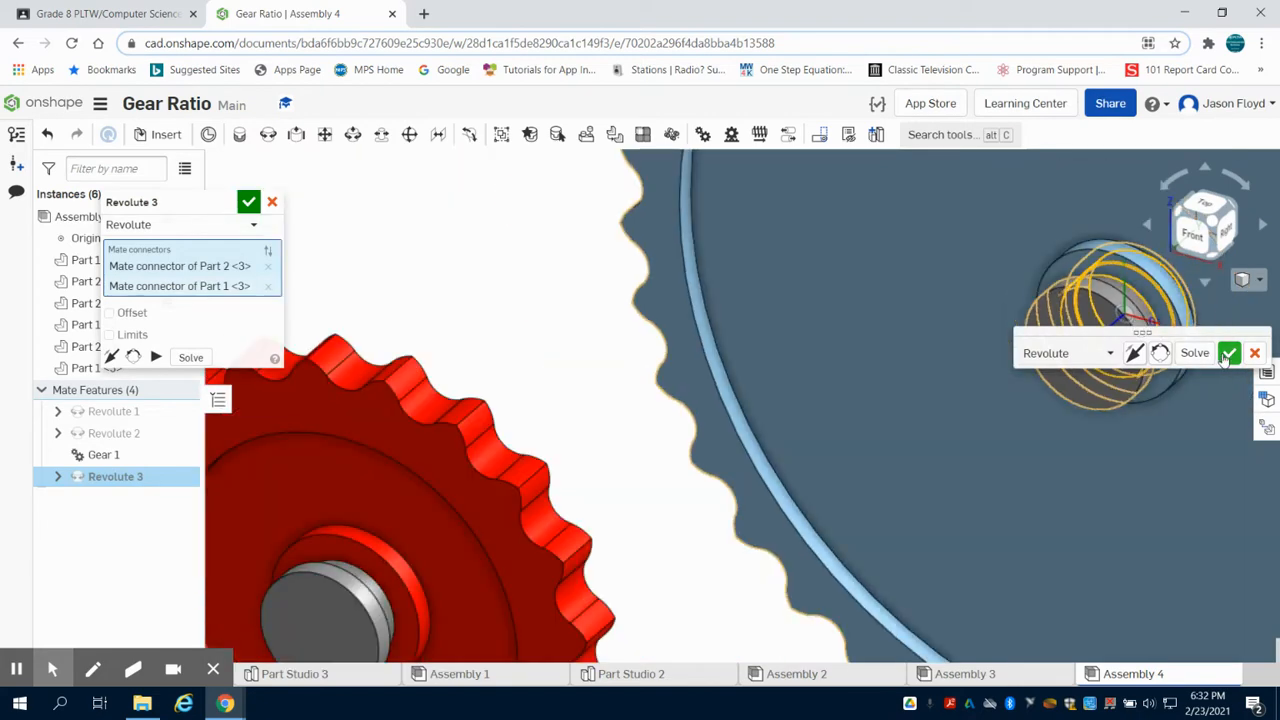
- Accept the Revolute 3 mate joining the third gear's parts, giving four mate features
{"action": "left_click", "coordinate": [248, 202]}
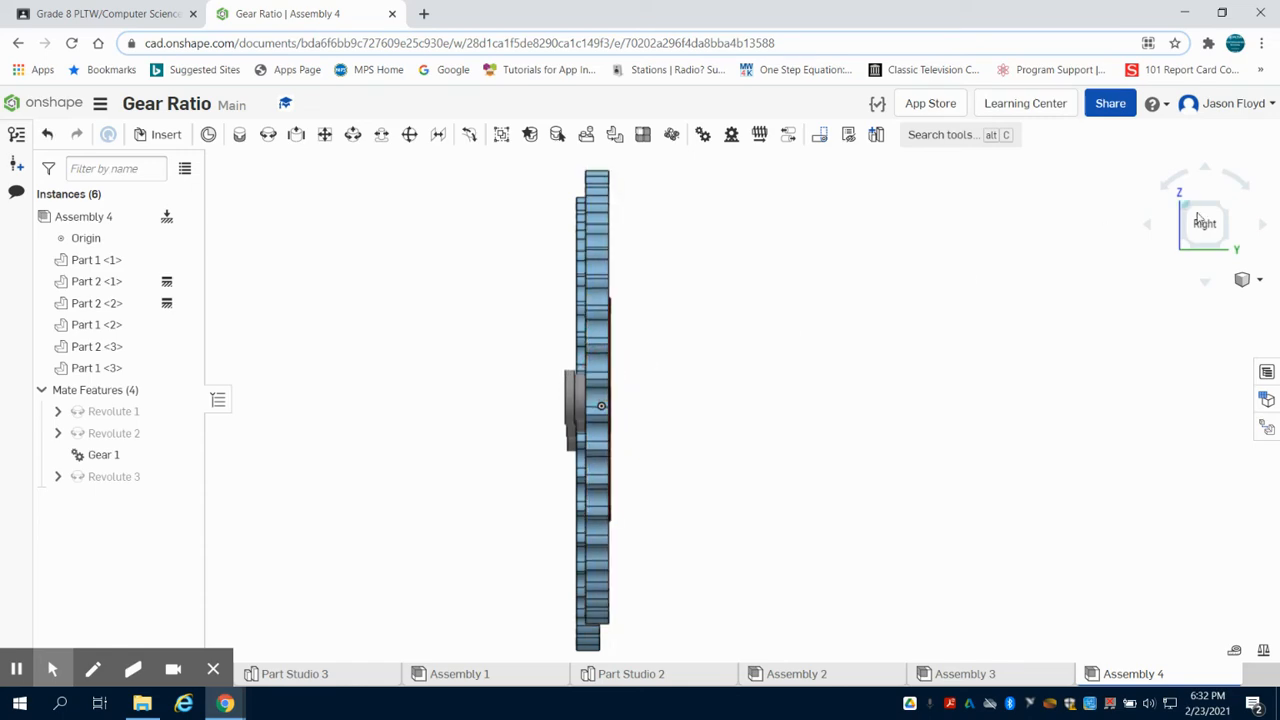
{"action": "left_click", "coordinate": [1202, 222]}
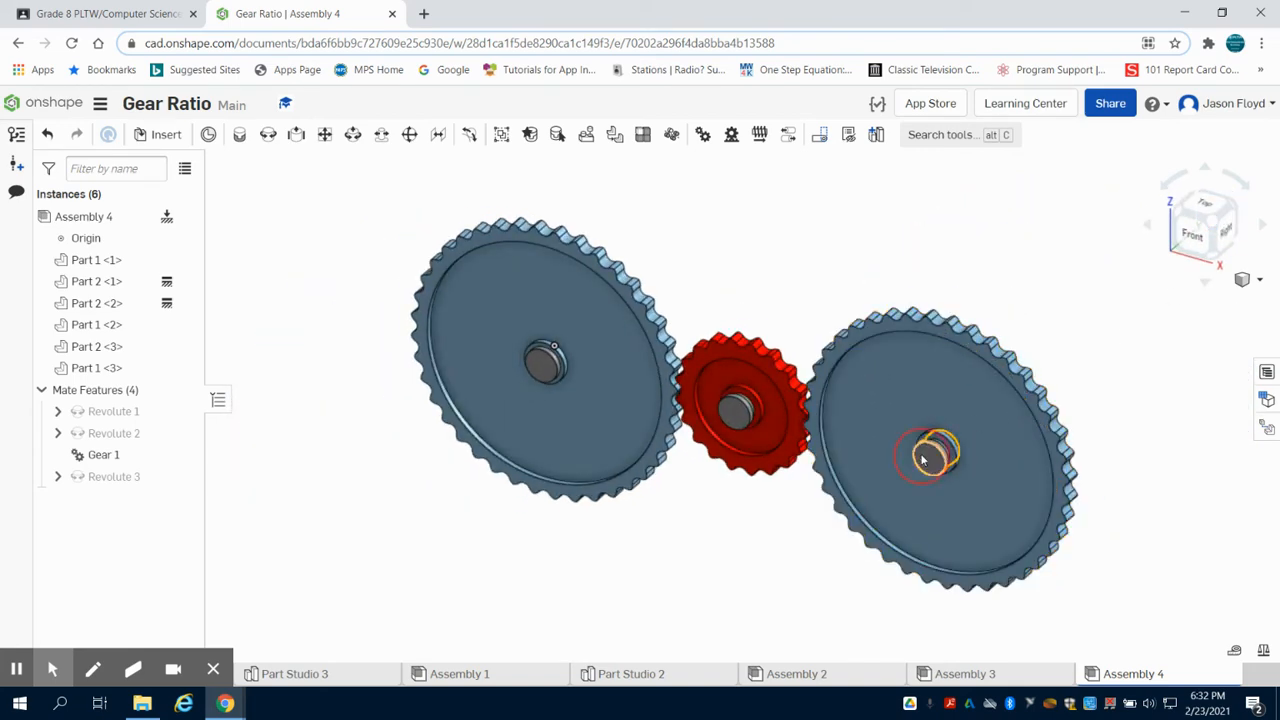
{"action": "right_click", "coordinate": [928, 456]}
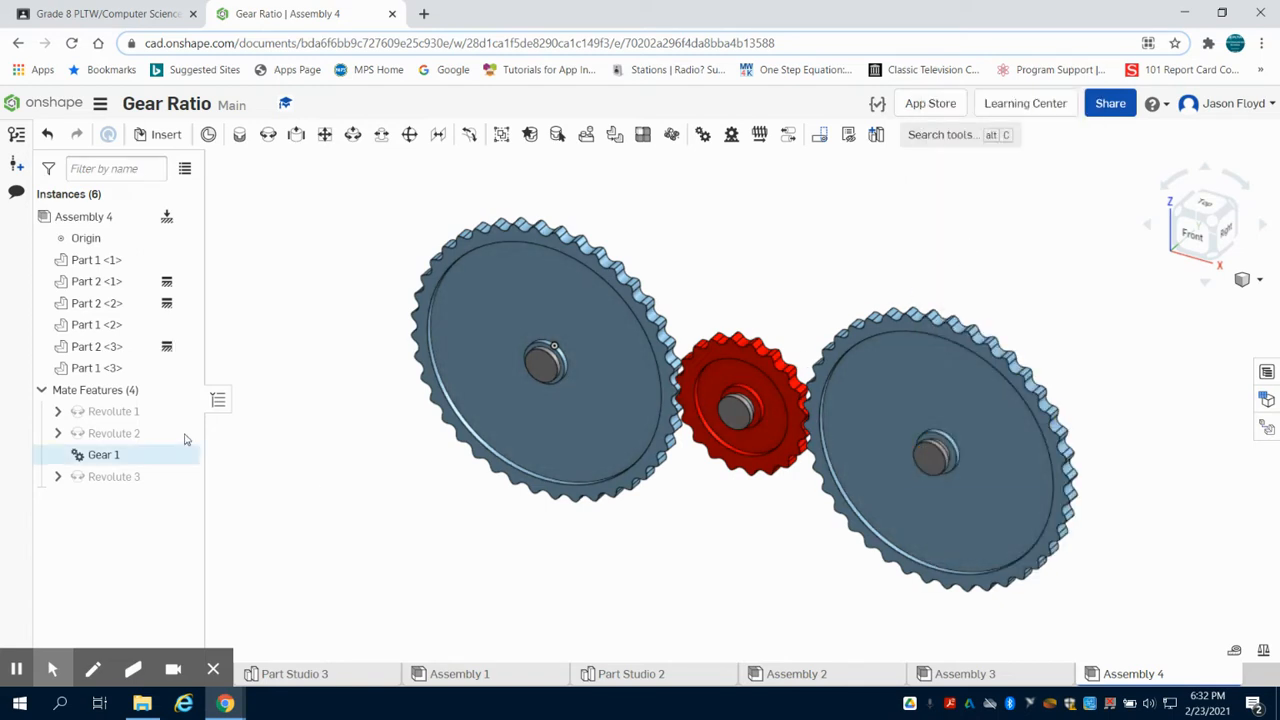
{"action": "left_click", "coordinate": [112, 412]}
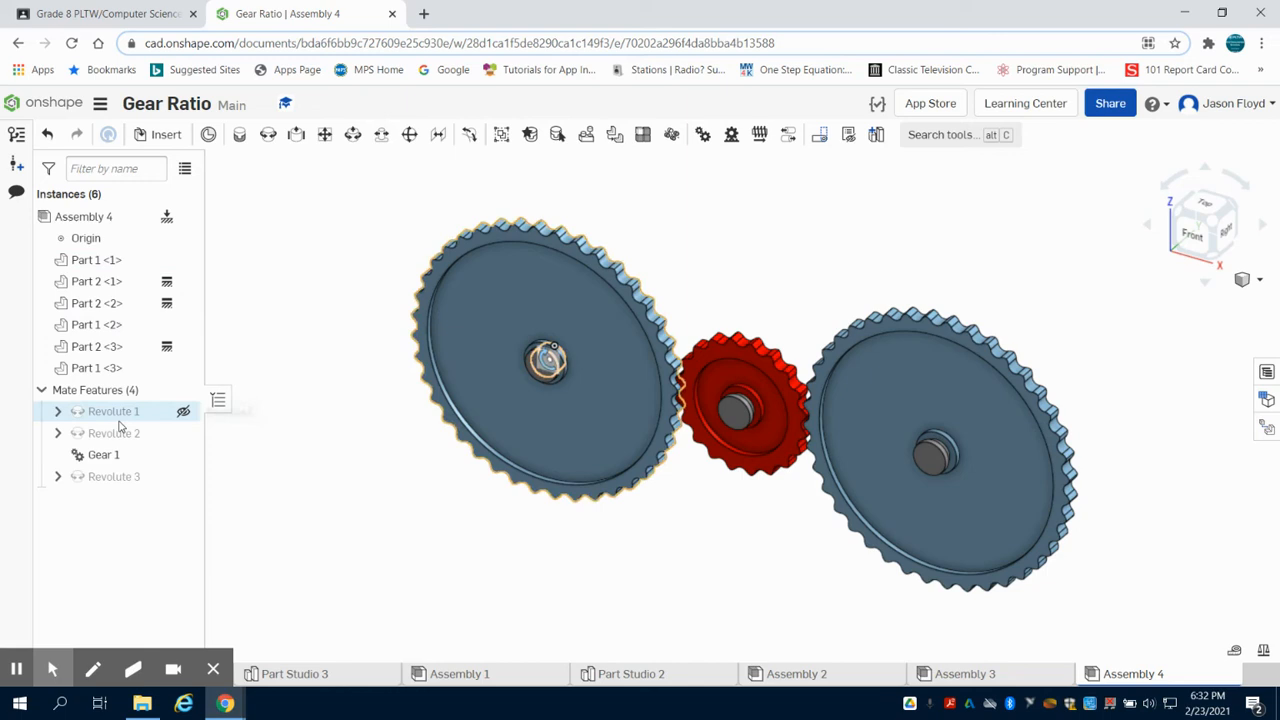
- Animate Revolute 1 with Loop playback to test it, then end the animation
{"action": "right_click", "coordinate": [112, 412]}
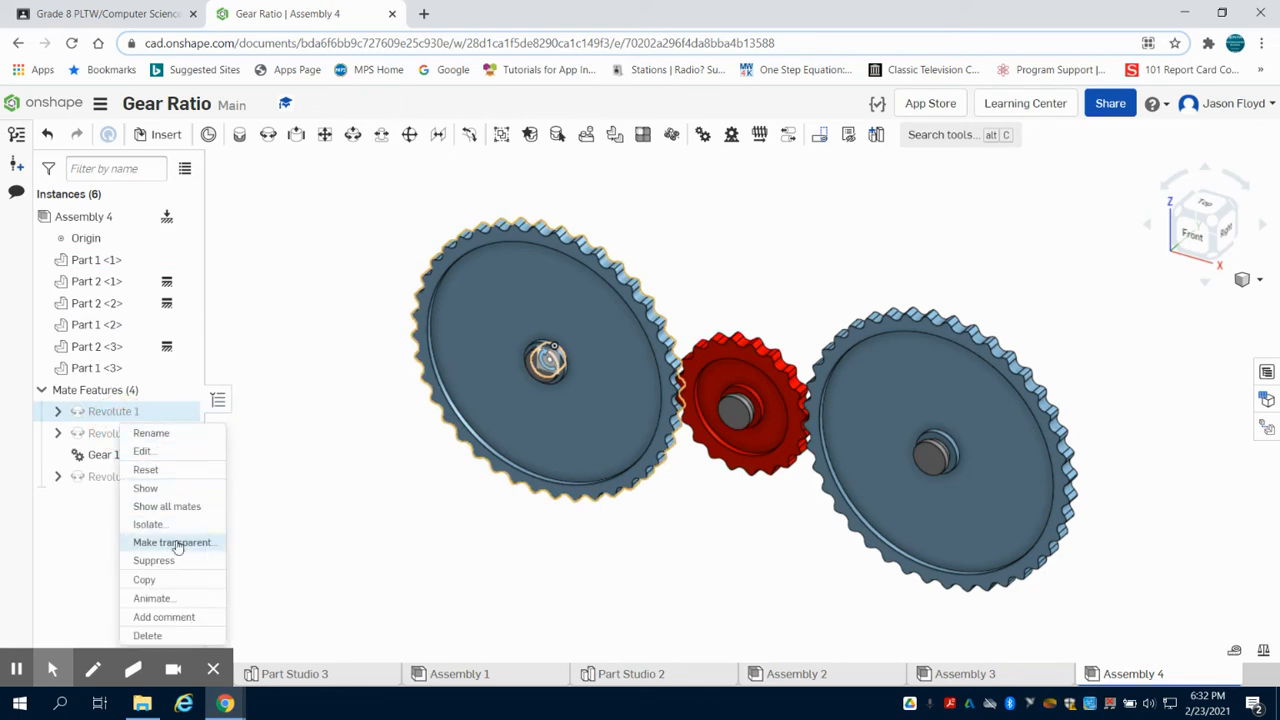
{"action": "left_click", "coordinate": [154, 598]}
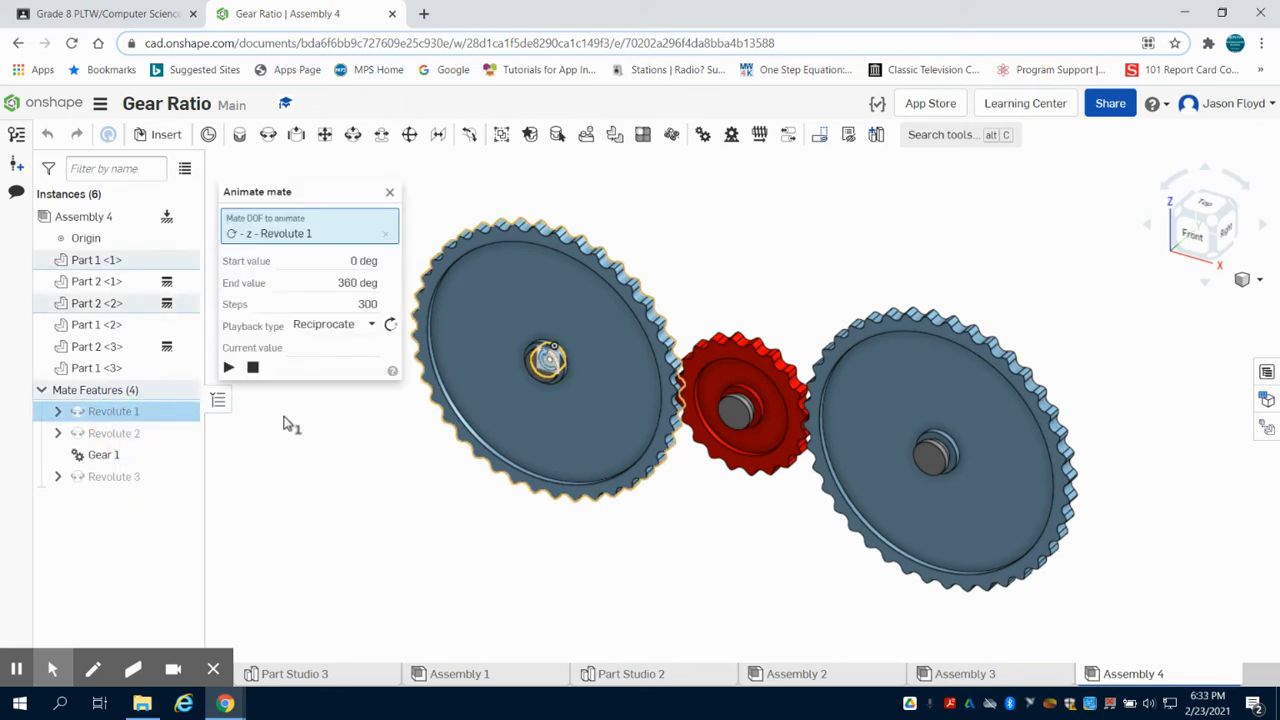
{"action": "left_click", "coordinate": [332, 324]}
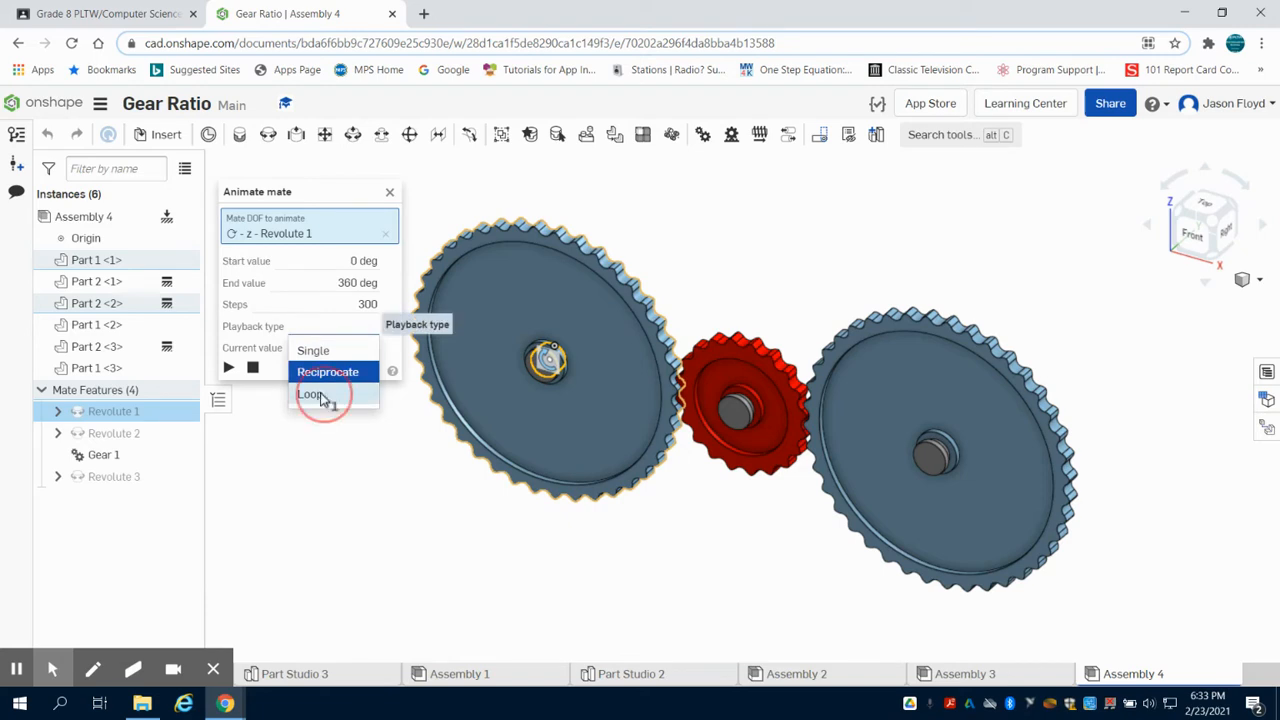
{"action": "left_click", "coordinate": [312, 392]}
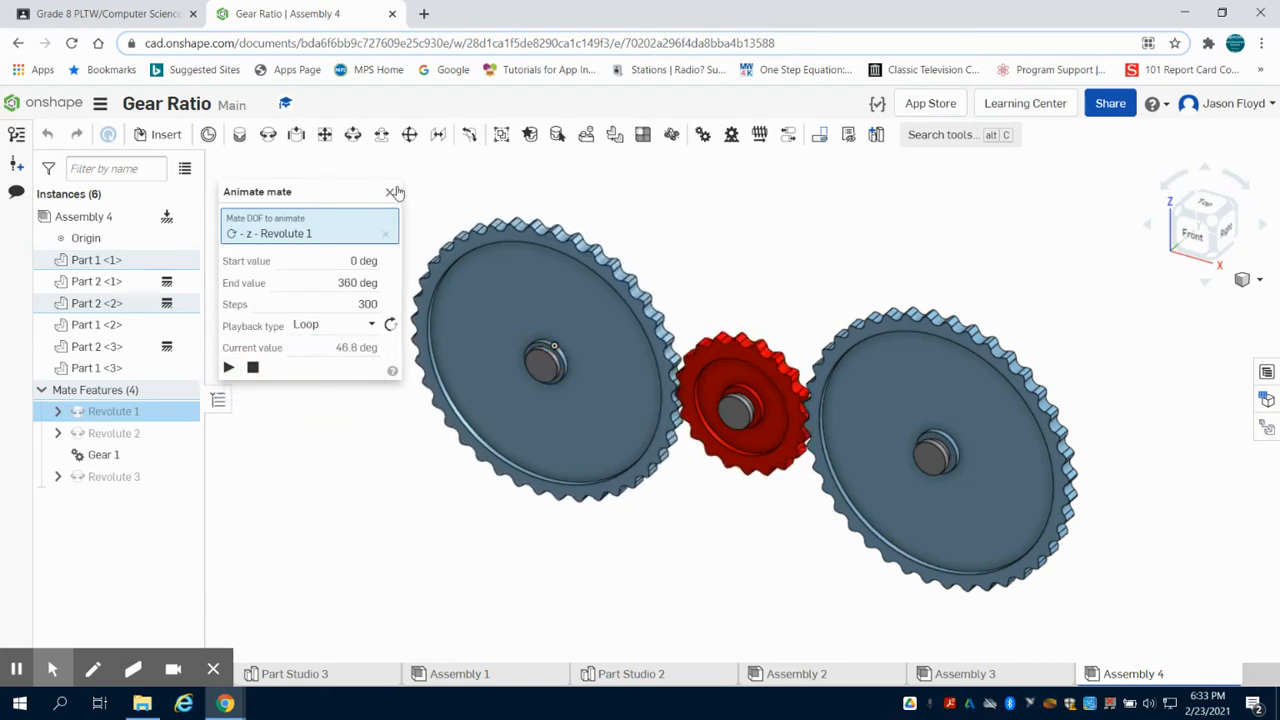
{"action": "left_click", "coordinate": [386, 192]}
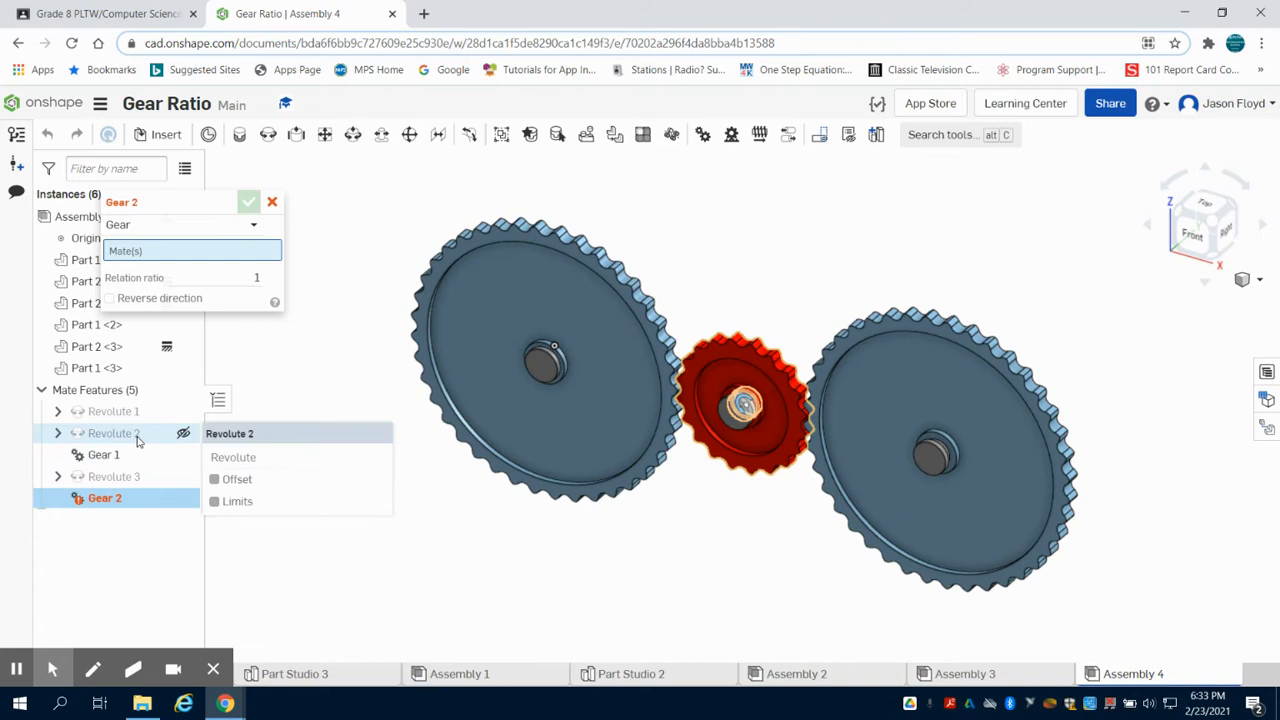
- Define the Gear 2 mate between Revolute 2 and Revolute 3 at ratio 0.5 and accept it
{"action": "left_click", "coordinate": [112, 432]}
{"action": "type", "text": "5"}
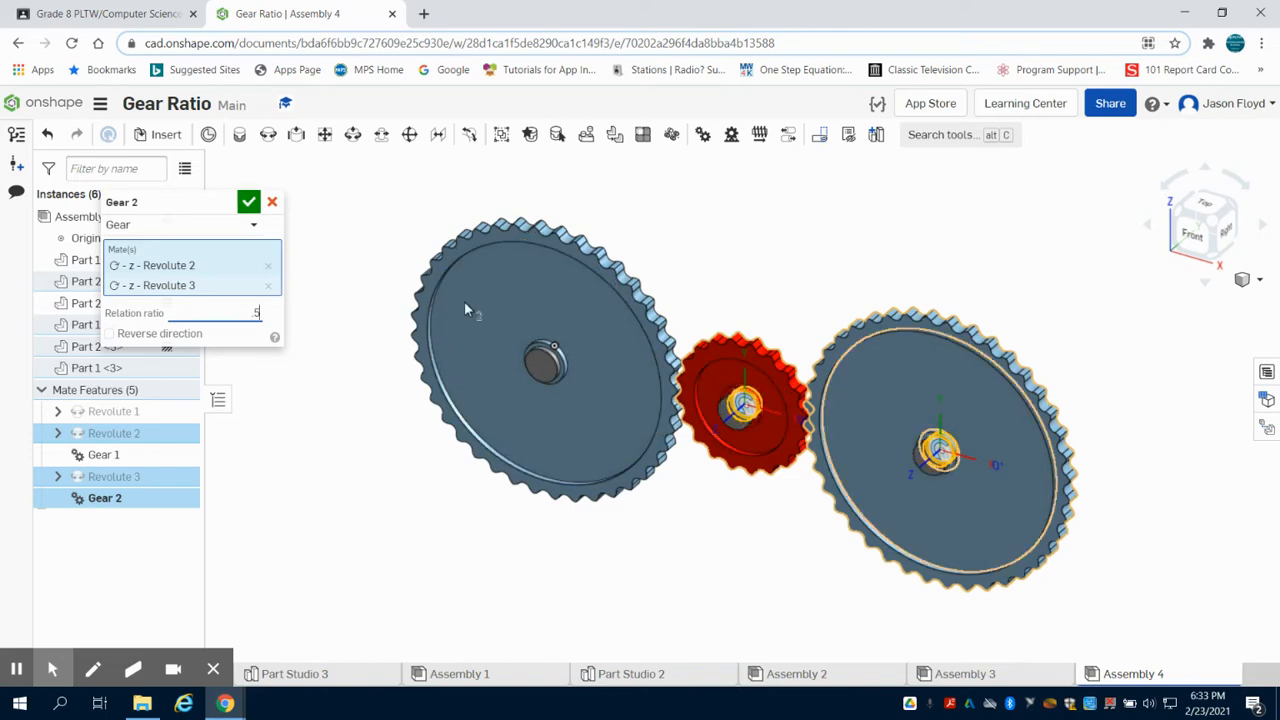
{"action": "mouse_move", "coordinate": [738, 320]}
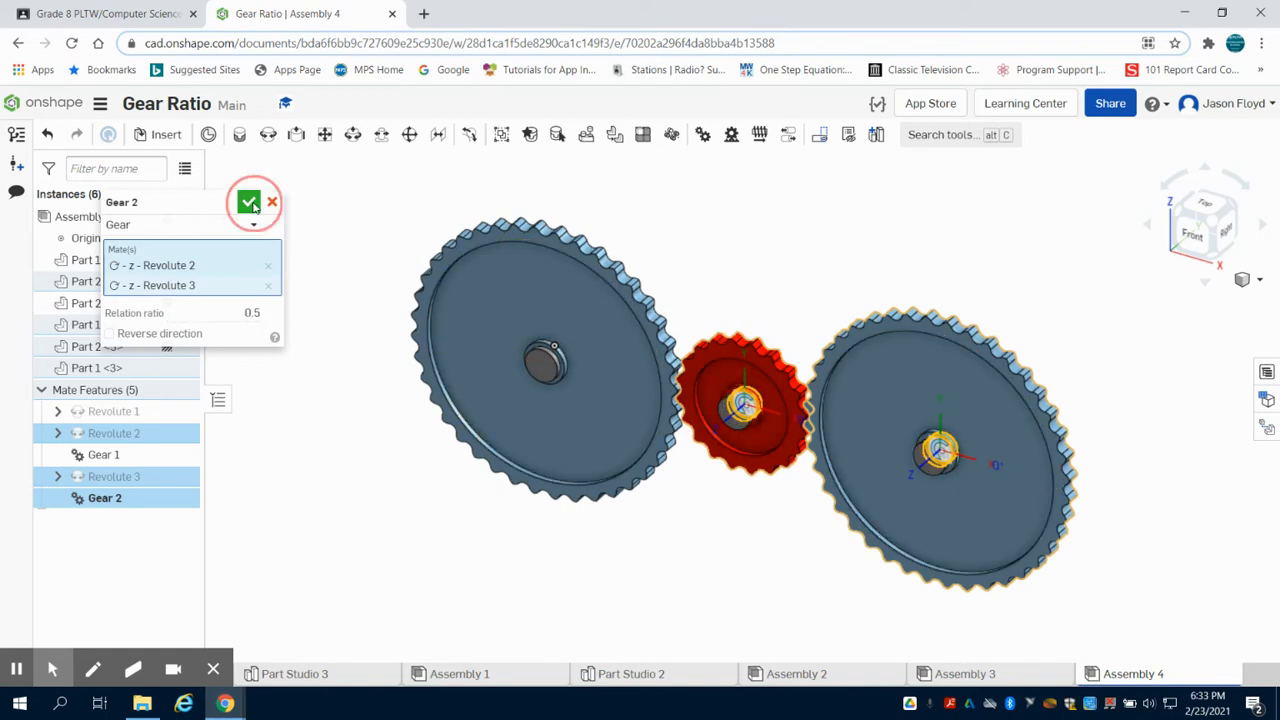
{"action": "left_click", "coordinate": [248, 202]}
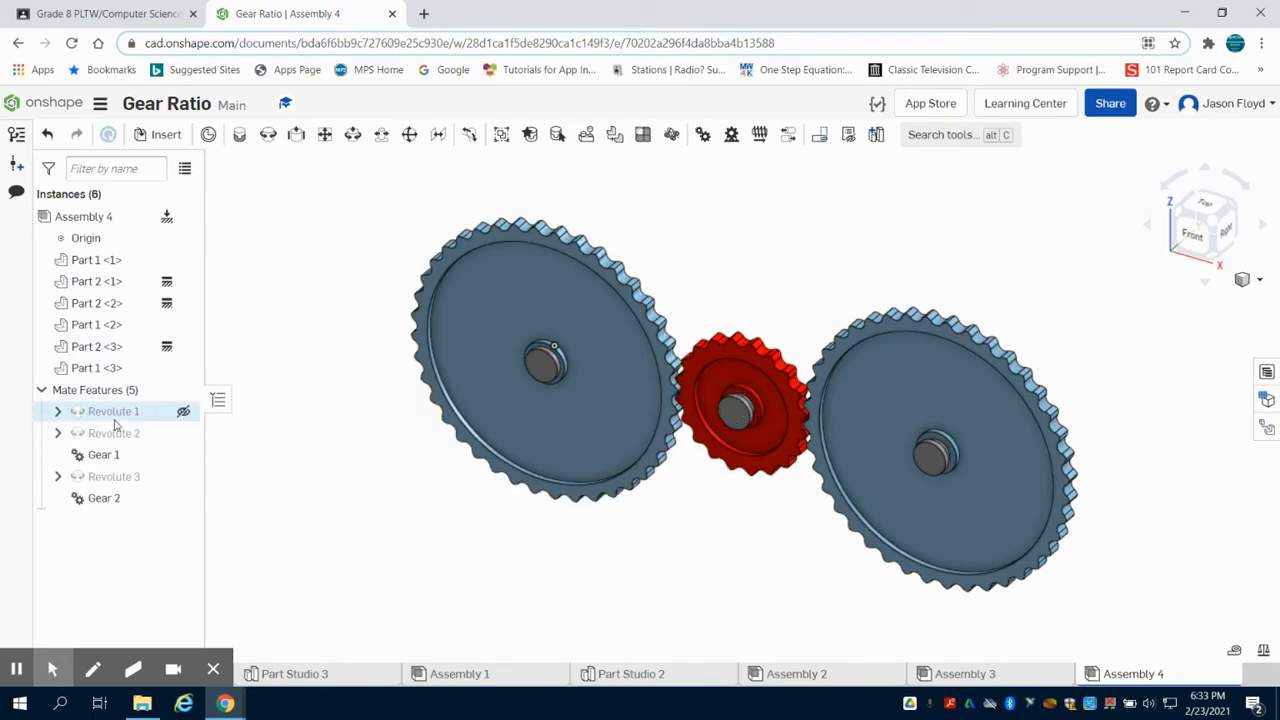
- Animate Revolute 1 on Loop with 50 steps so all three meshed gears spin together
{"action": "right_click", "coordinate": [112, 412]}
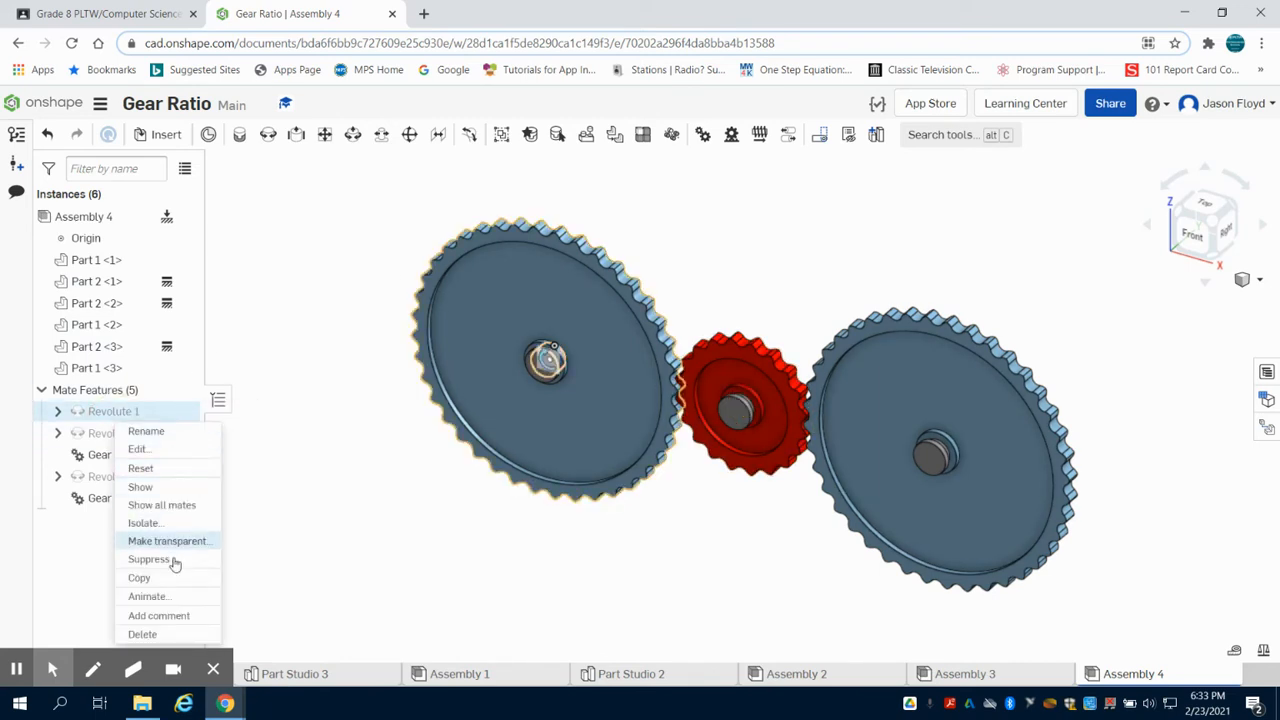
{"action": "left_click", "coordinate": [148, 596]}
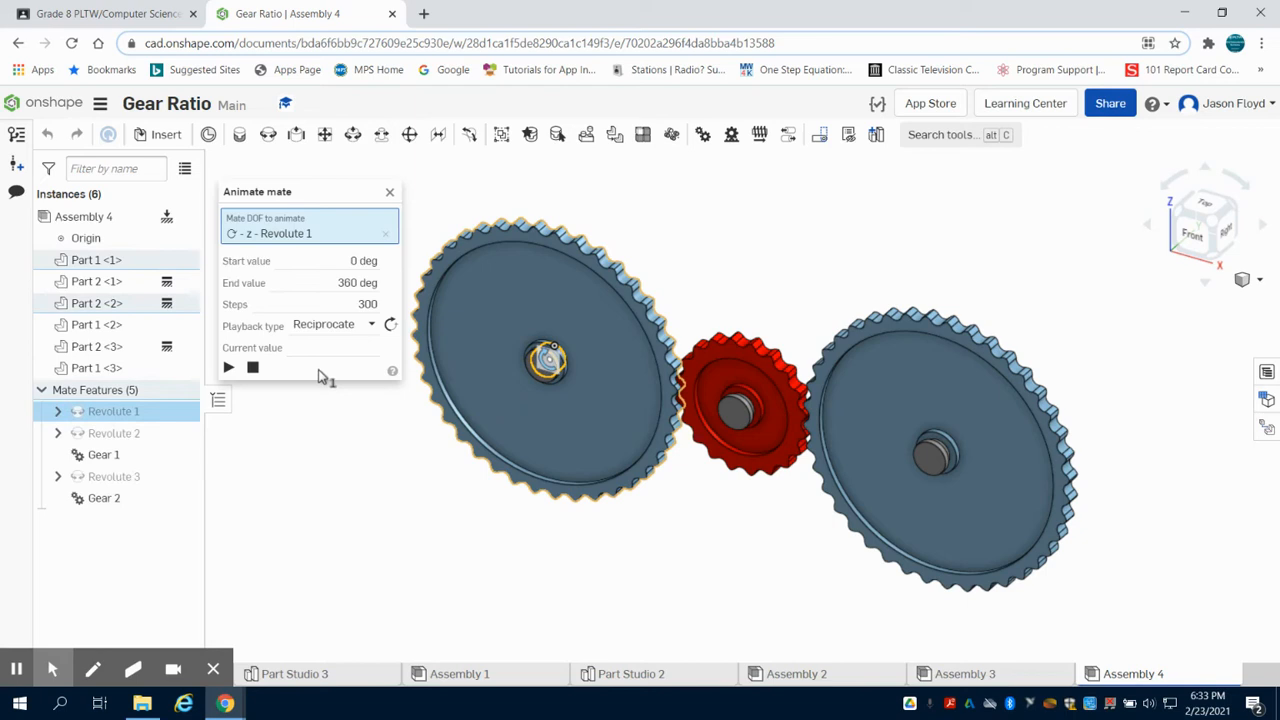
{"action": "left_click", "coordinate": [334, 324]}
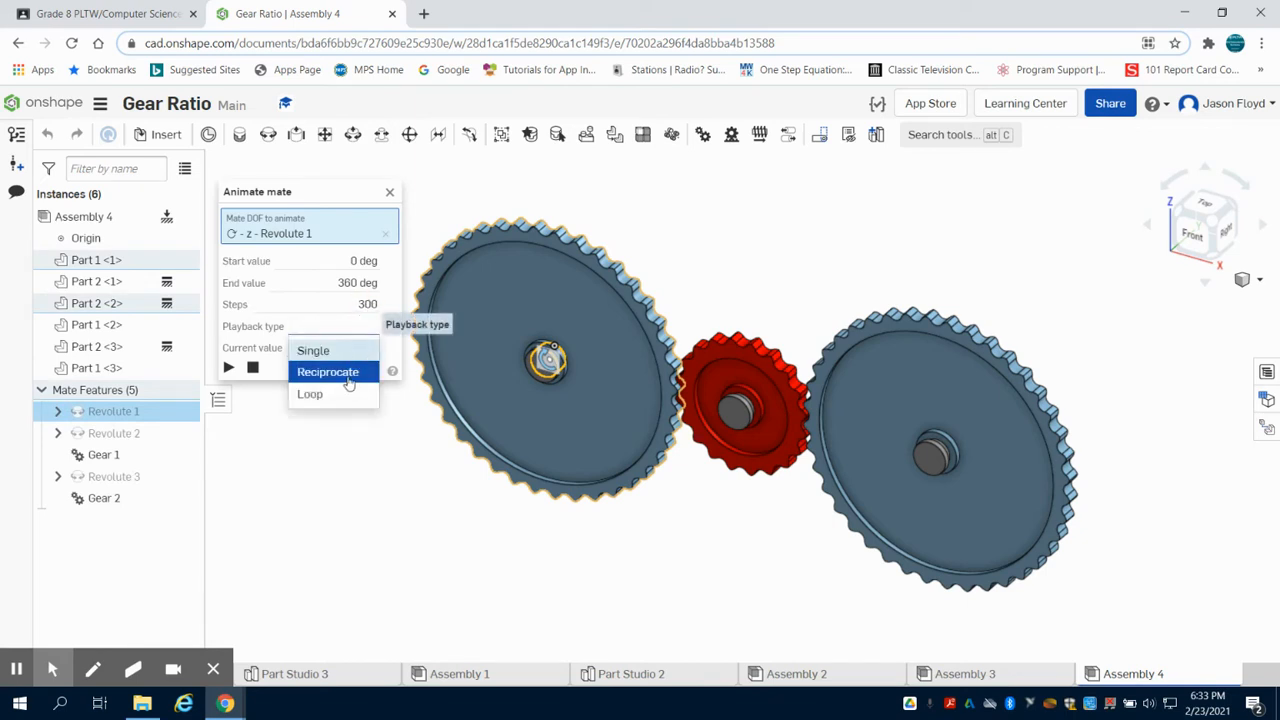
{"action": "left_click", "coordinate": [308, 394]}
{"action": "type", "text": "50"}
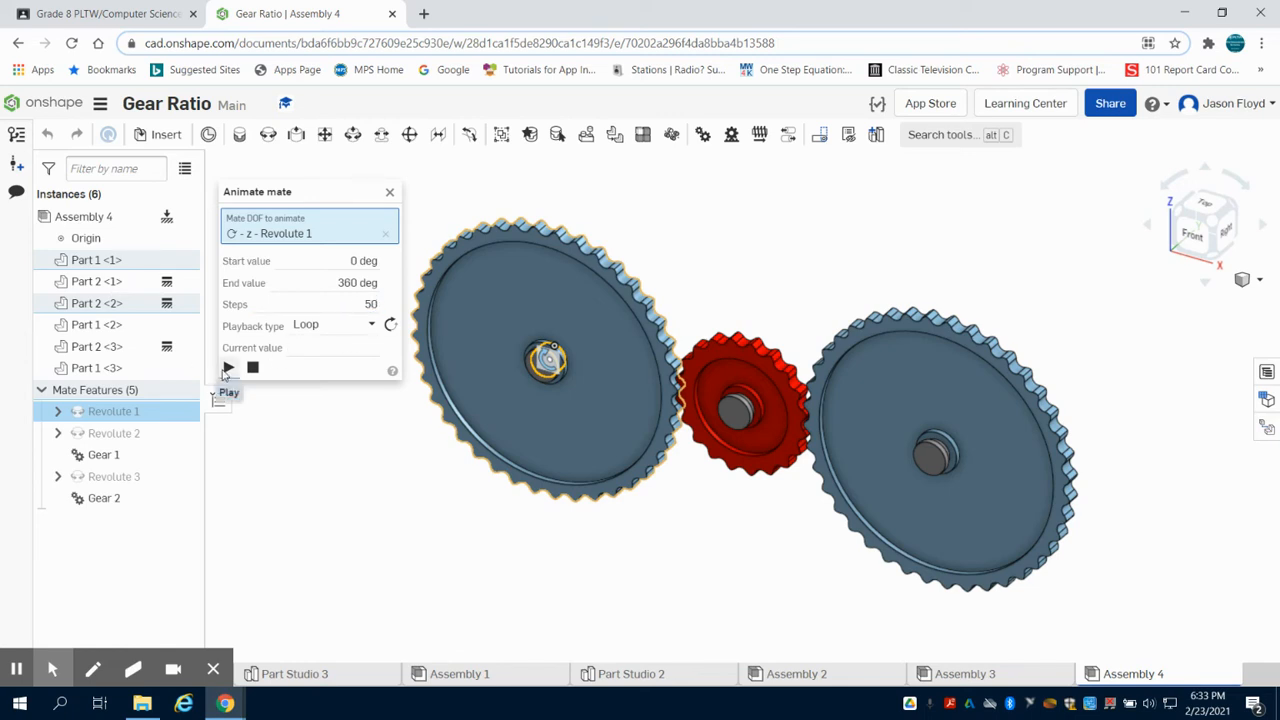
{"action": "left_click", "coordinate": [228, 368]}
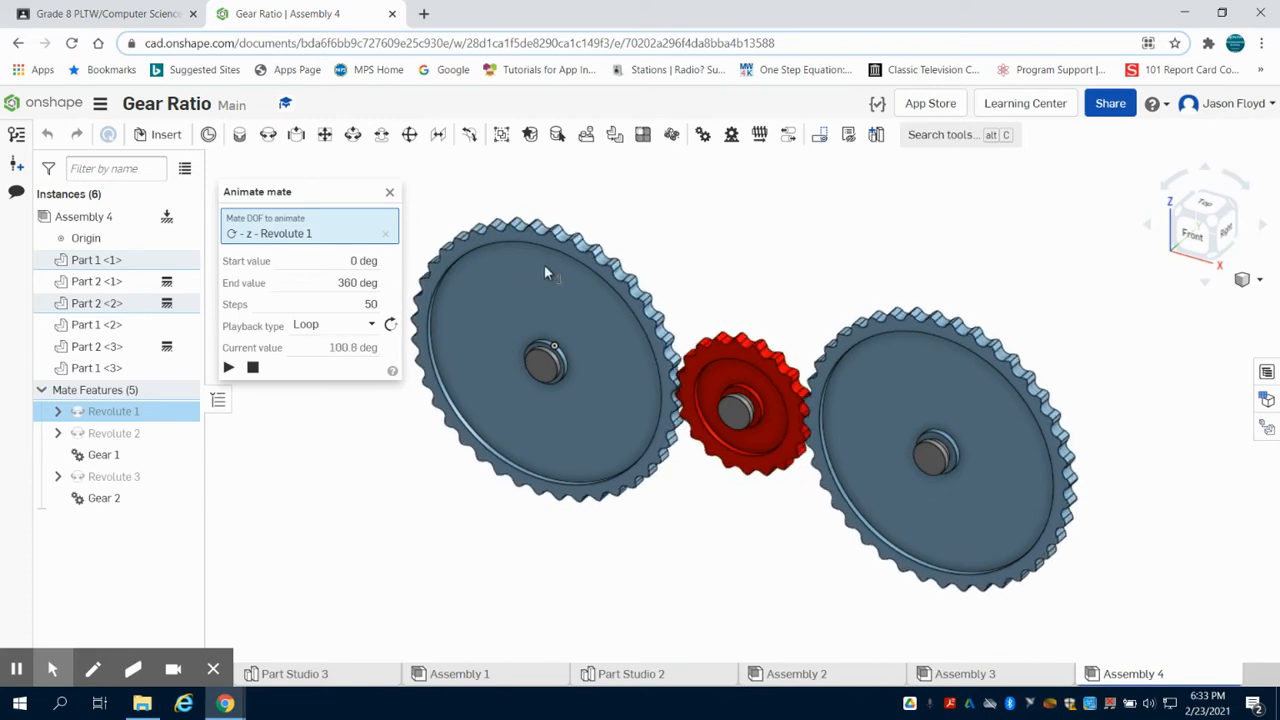
{"action": "left_click", "coordinate": [228, 368]}
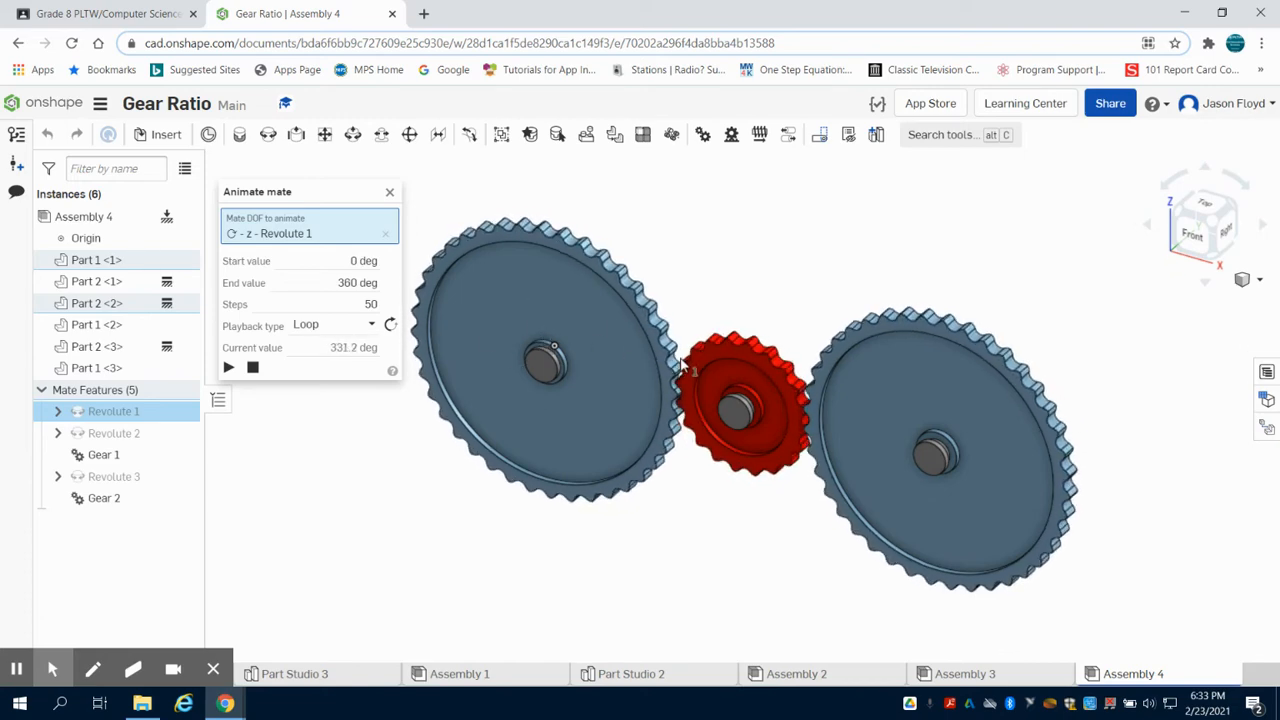